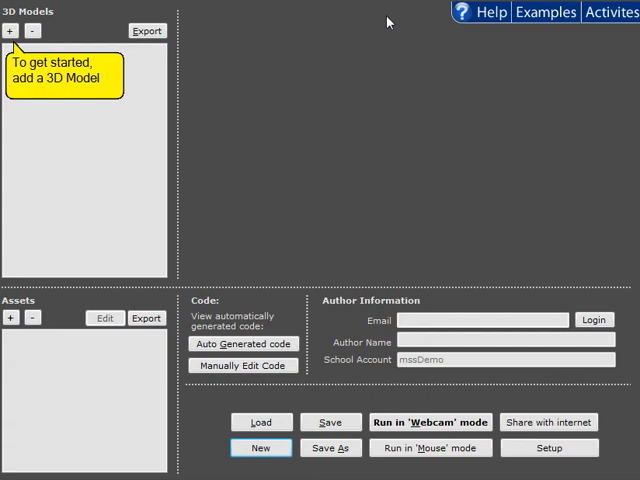
pyautogui.moveTo(328, 65)
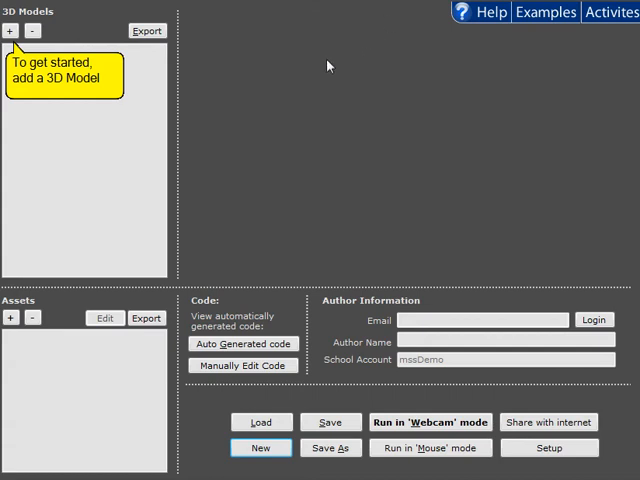
pyautogui.moveTo(13, 37)
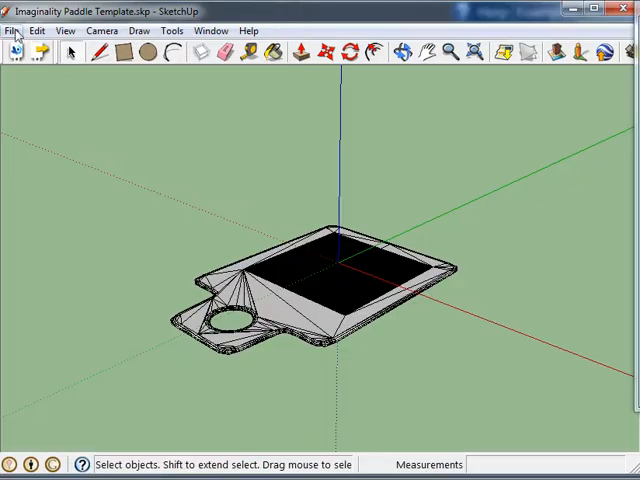
# Step: Download the Gabled House with interior model from 3D Warehouse via a 'house interior' search
pyautogui.click(12, 30)
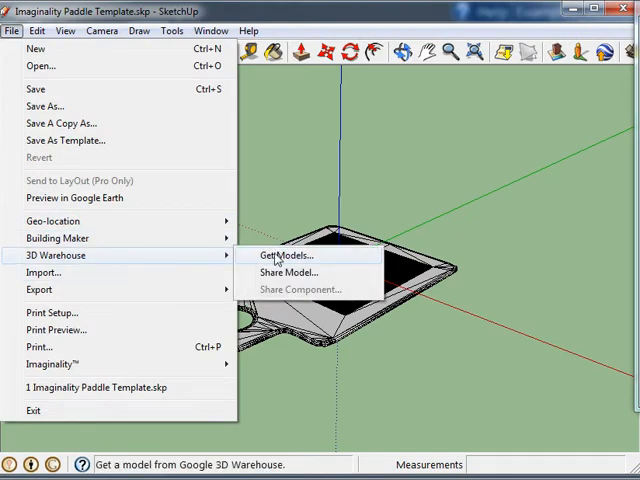
pyautogui.click(288, 255)
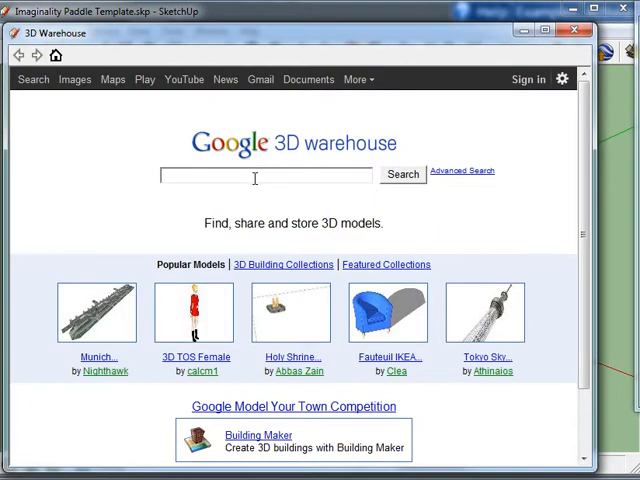
pyautogui.write('house in')
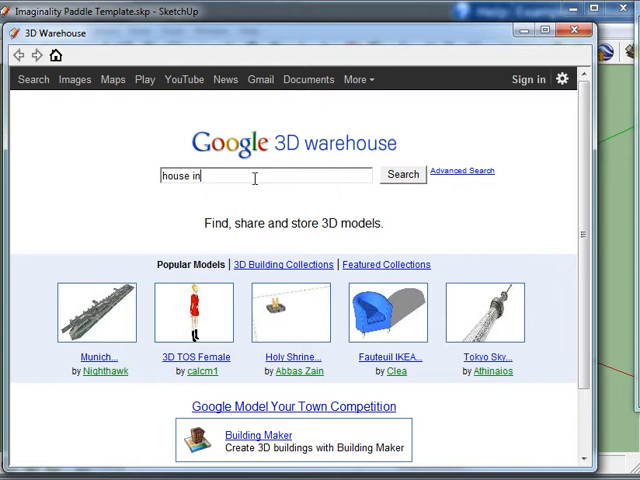
pyautogui.click(402, 174)
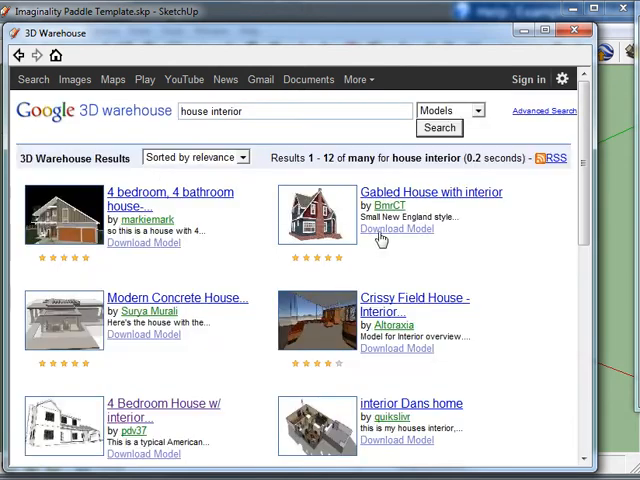
pyautogui.click(397, 228)
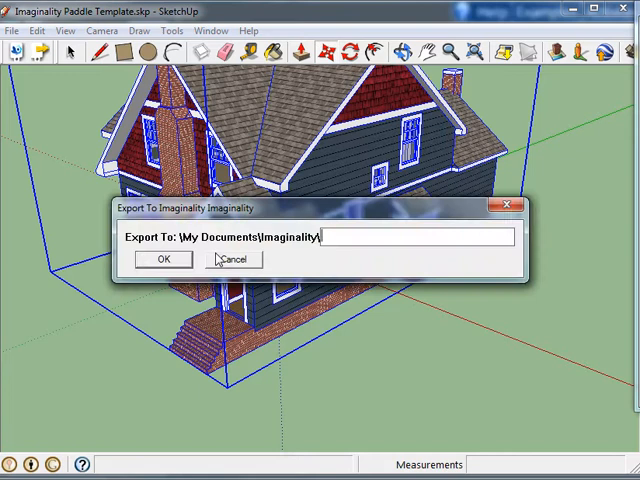
# Step: Export the house model to Imaginality under the name 'house'
pyautogui.write('hous')
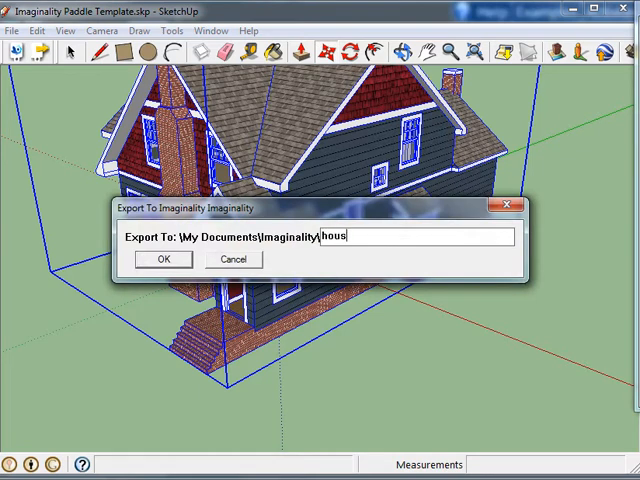
pyautogui.click(163, 259)
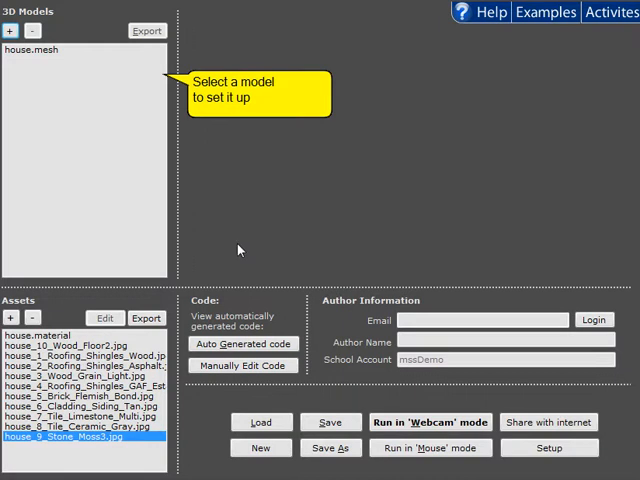
# Step: Select house.mesh, close its AR webcam preview, and start a new project
pyautogui.click(45, 47)
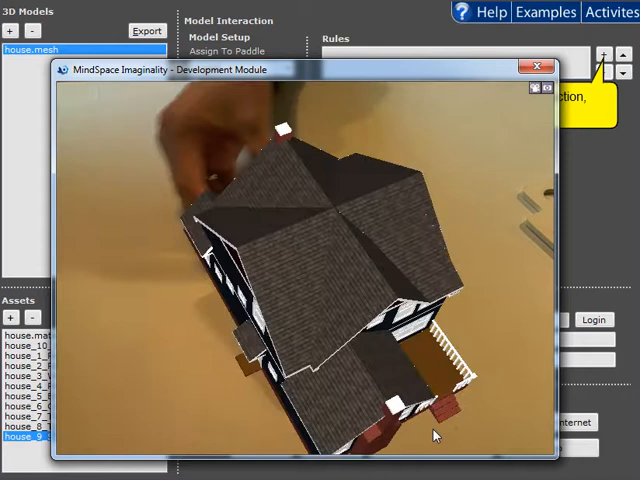
pyautogui.click(534, 64)
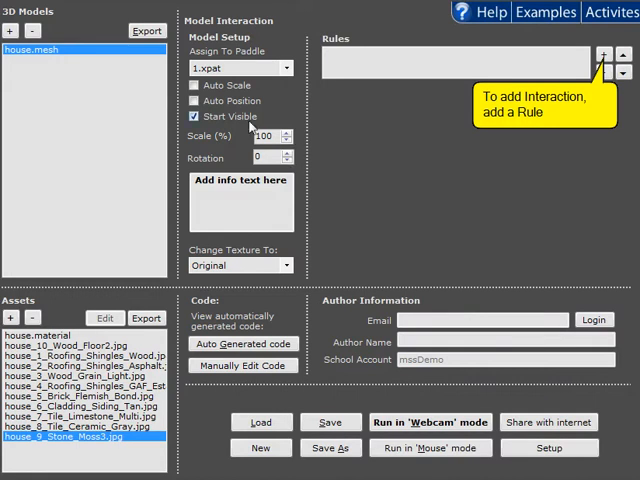
pyautogui.click(262, 448)
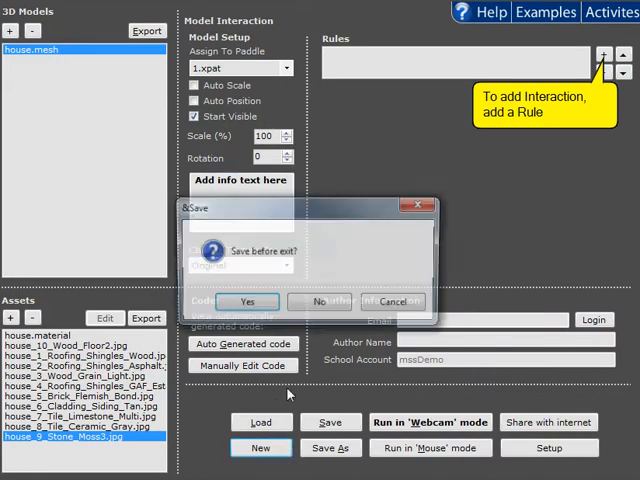
# Step: Answer the save prompt, then orbit the SketchUp view around the house and paddle
pyautogui.click(247, 301)
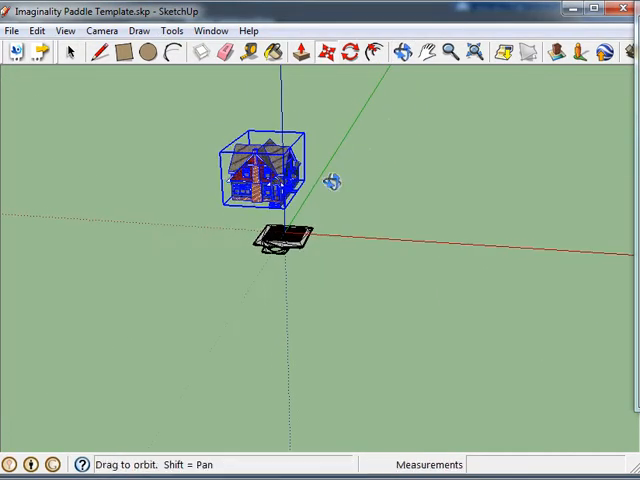
pyautogui.moveTo(335, 180); pyautogui.dragTo(445, 143)
pyautogui.write('house')
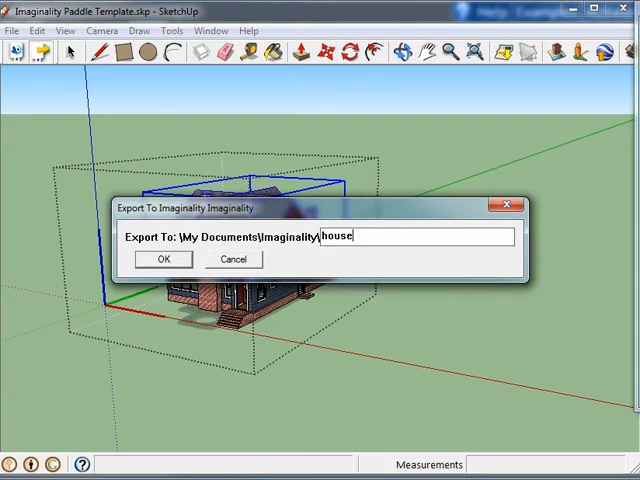
# Step: Export the roof as 'house-roof' and the base as 'house-base' to Imaginality
pyautogui.click(162, 259)
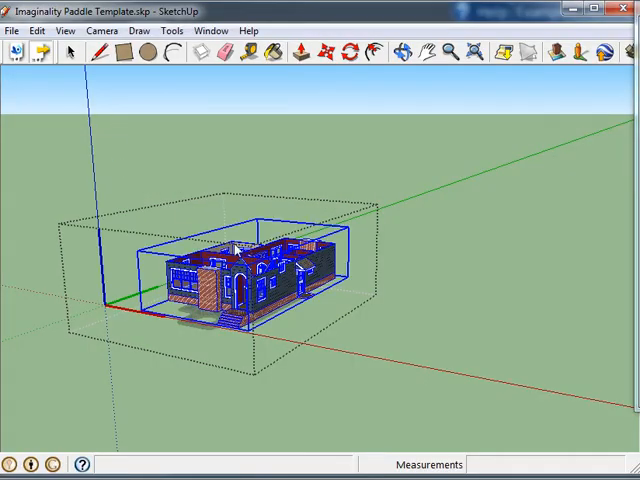
pyautogui.write('h')
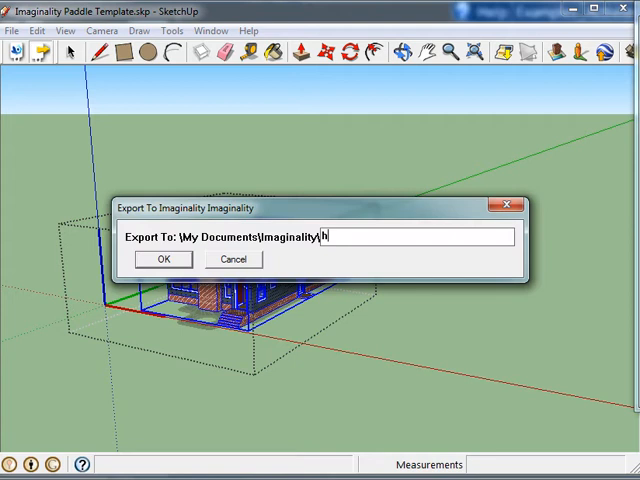
pyautogui.click(161, 258)
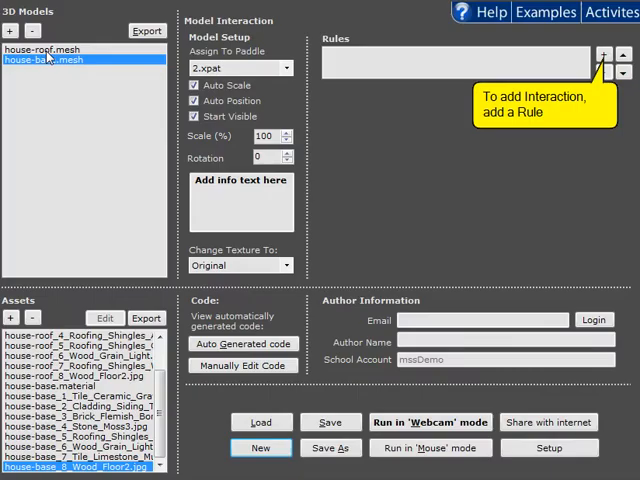
pyautogui.moveTo(60, 60)
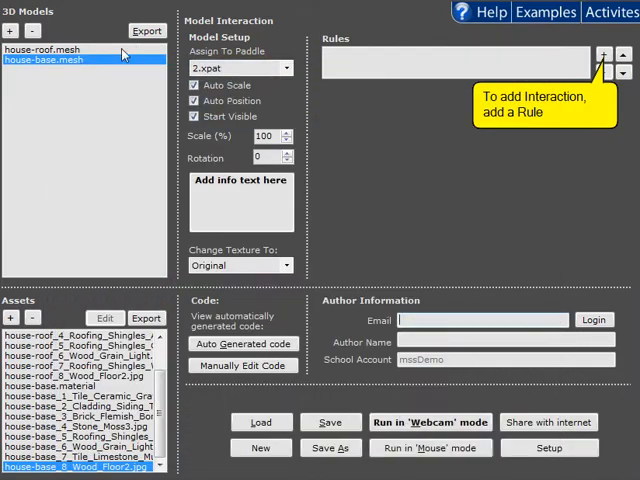
# Step: Select the loaded house model in the 3D Models list for preview
pyautogui.click(50, 48)
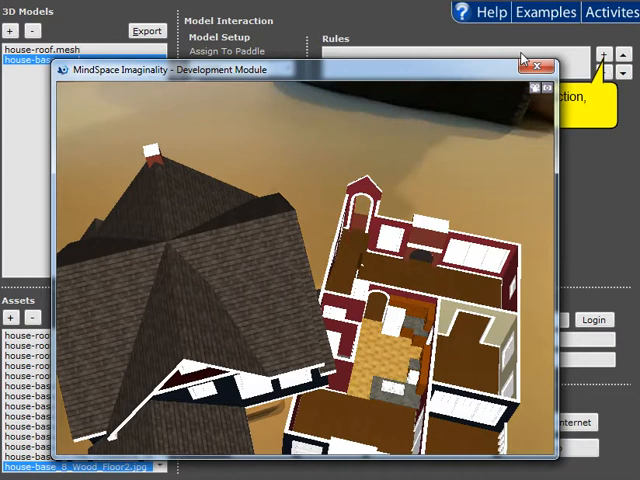
# Step: Test the house-roof snapping rule in AR, then turn on Auto Position and Auto Scale
pyautogui.click(537, 64)
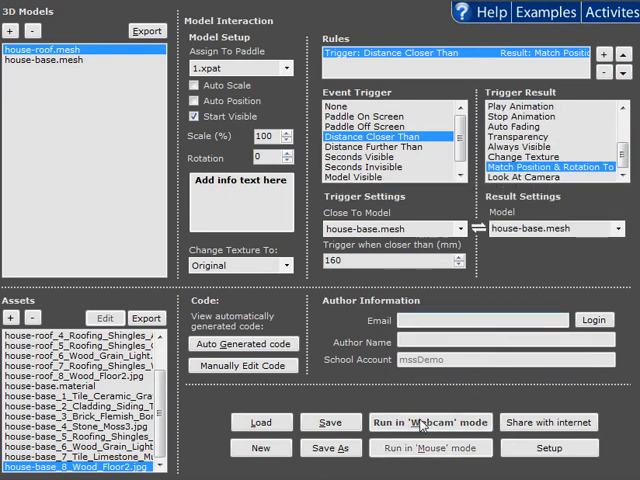
pyautogui.click(420, 422)
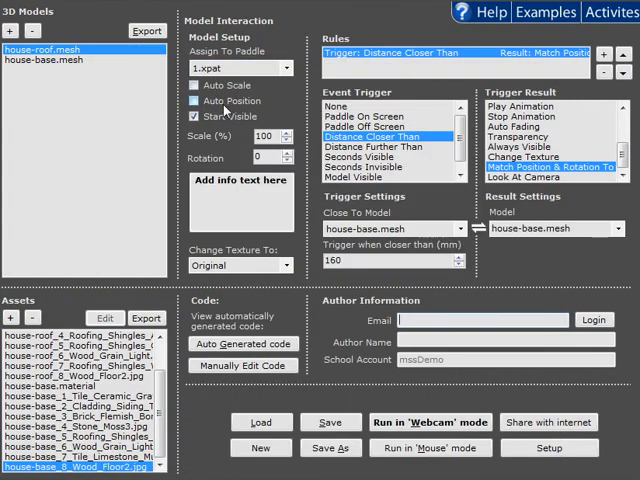
pyautogui.click(196, 93)
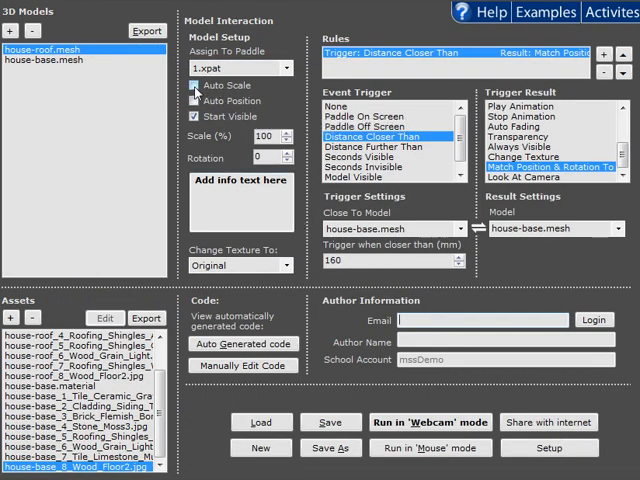
pyautogui.click(196, 100)
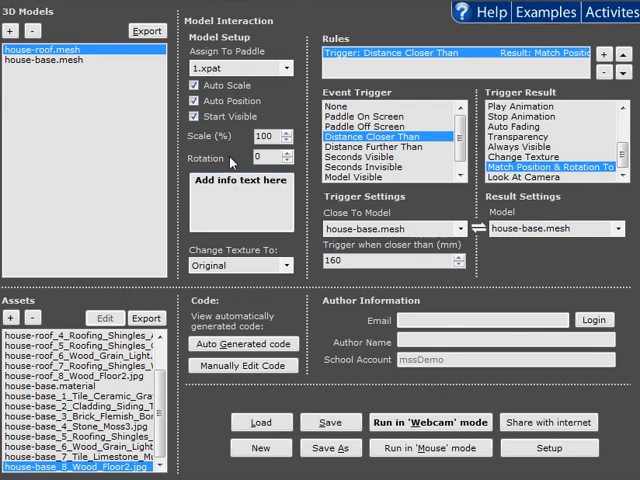